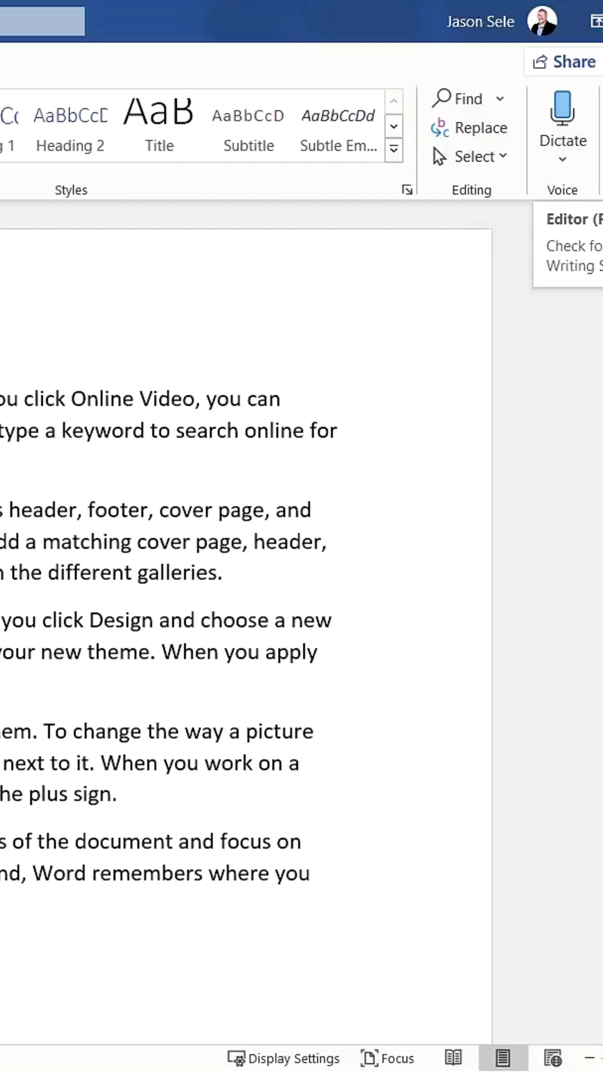
# - Show Editor's suggestions overview, reporting one grammar issue in the document
pyautogui.click(440, 123)
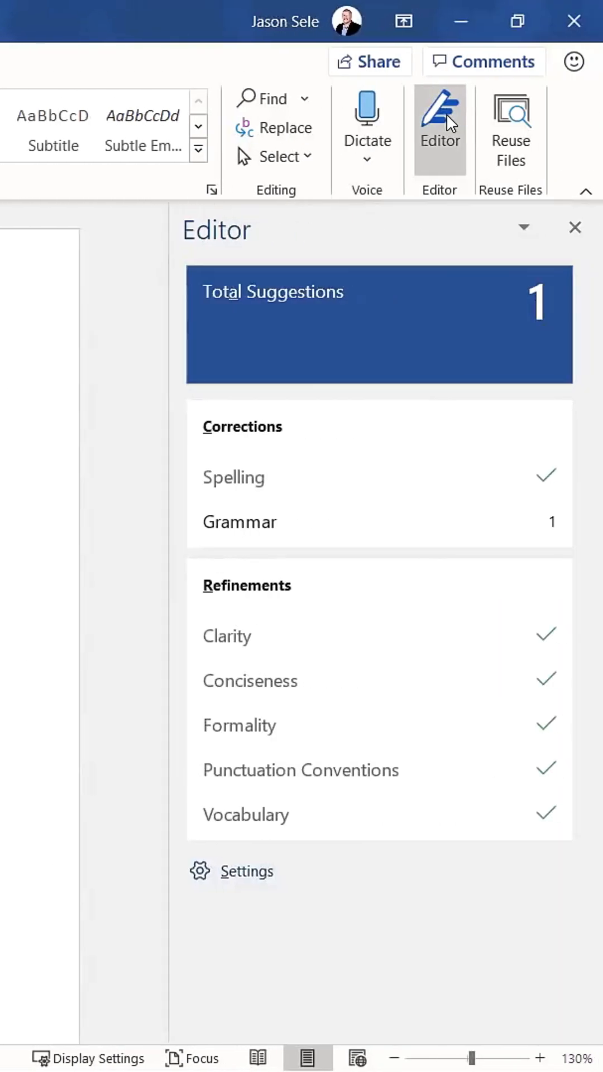
pyautogui.moveTo(383, 301)
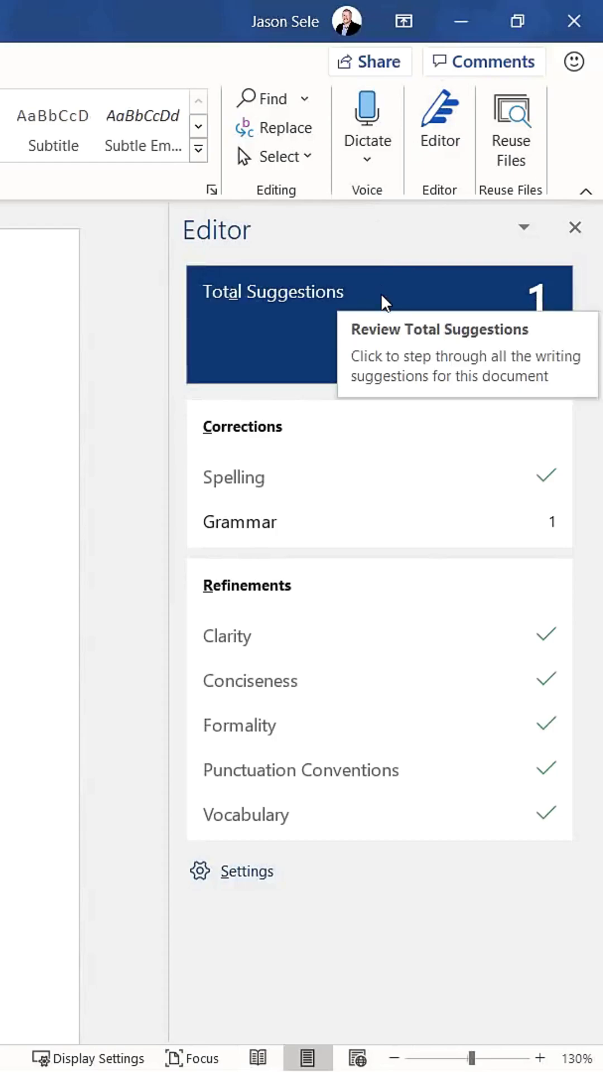
pyautogui.moveTo(252, 521)
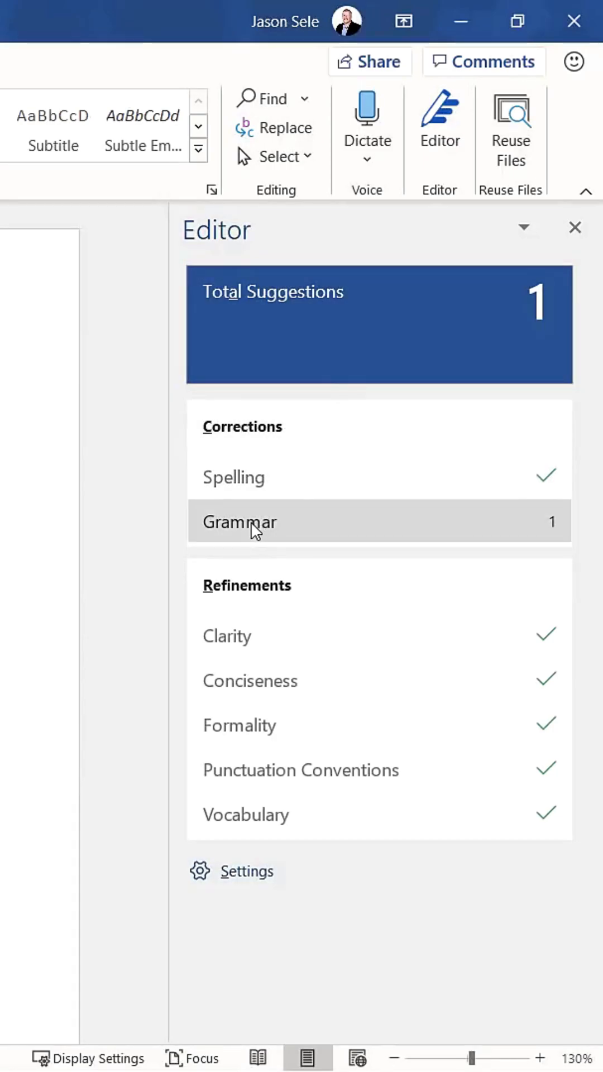
# - Accept the comma after "For example" from Grammar and confirm Editor shows zero suggestions
pyautogui.click(240, 521)
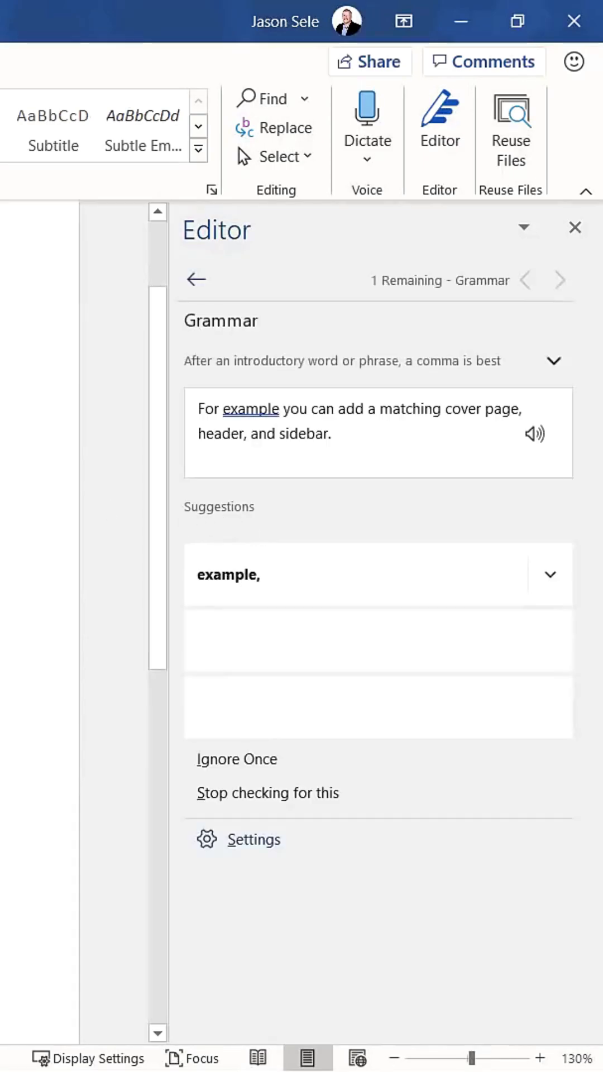
pyautogui.moveTo(50, 436)
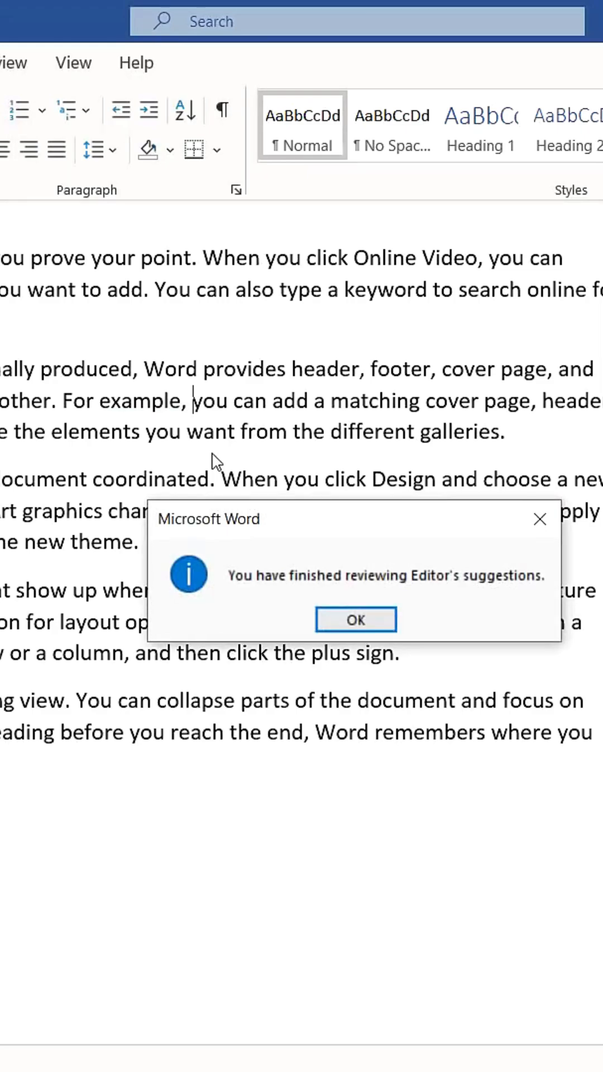
pyautogui.click(355, 619)
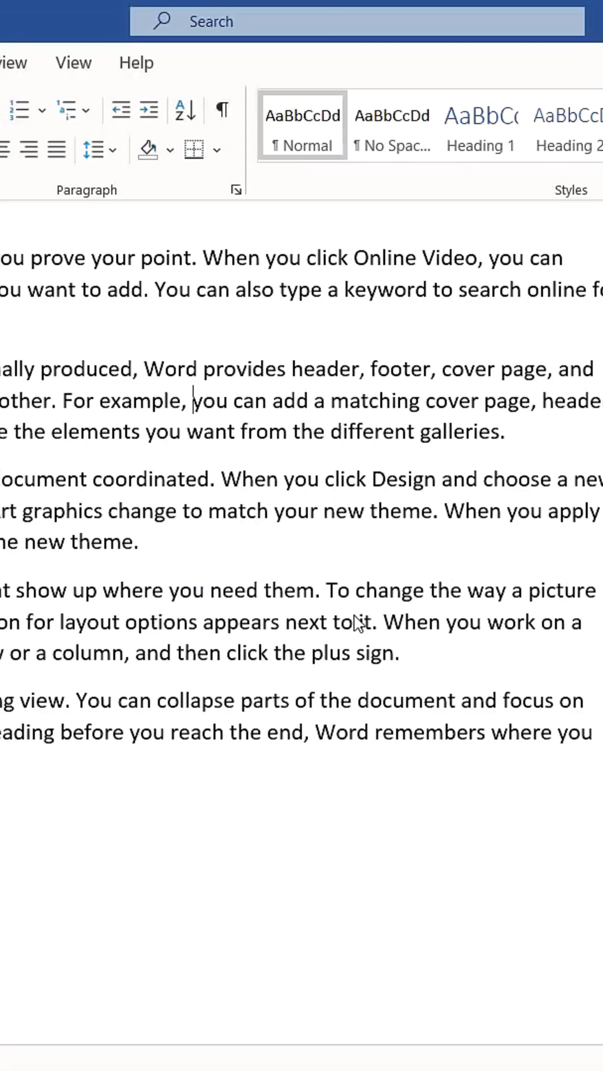
pyautogui.click(439, 123)
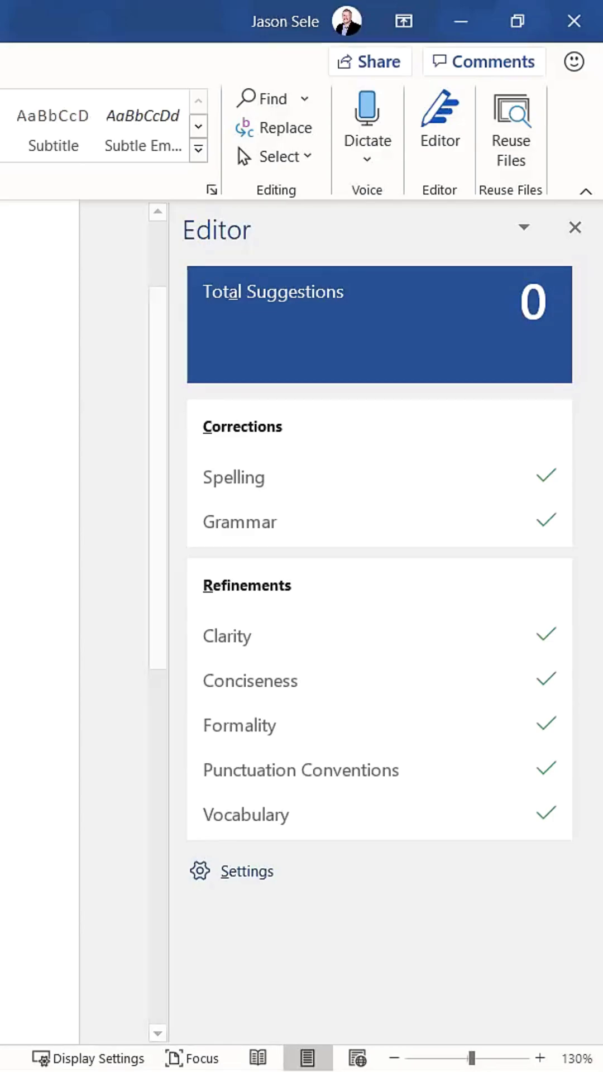
# - Enable 'Show readability statistics' under File > Options > Proofing and confirm with OK
pyautogui.click(574, 228)
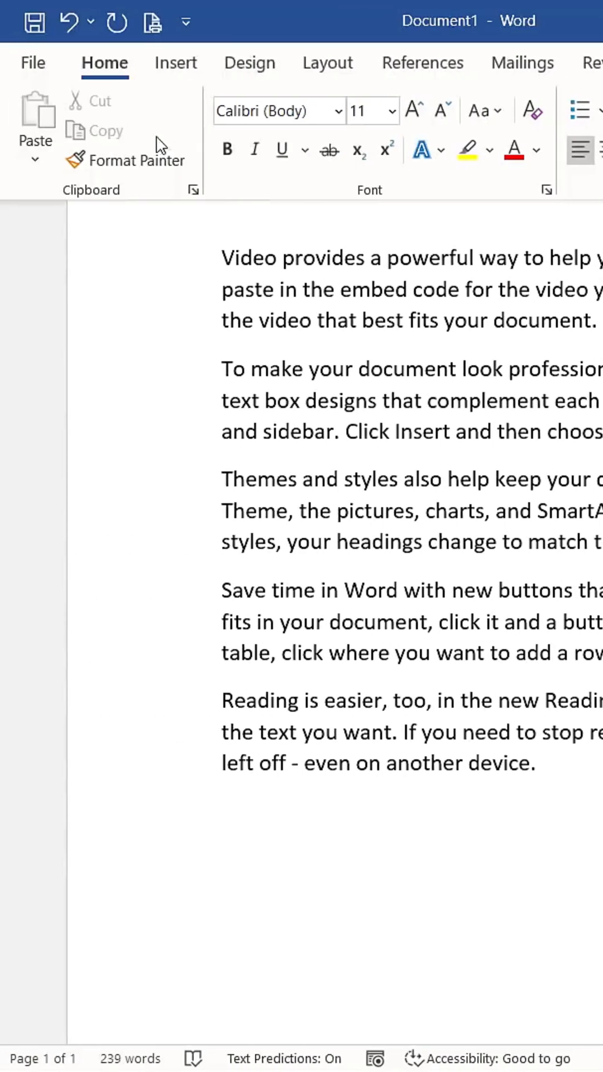
pyautogui.click(31, 62)
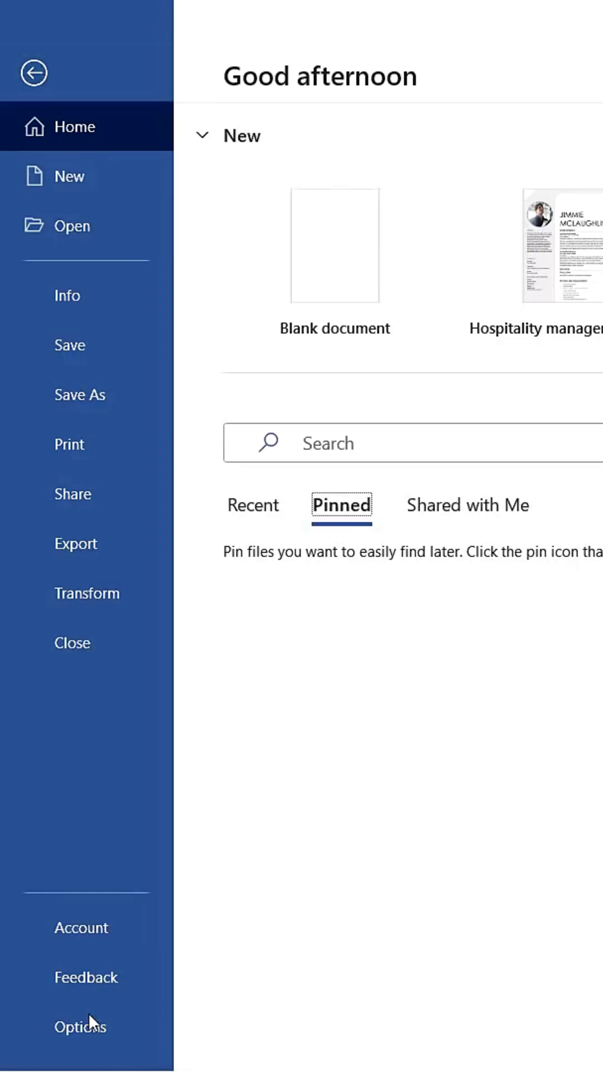
pyautogui.click(80, 1025)
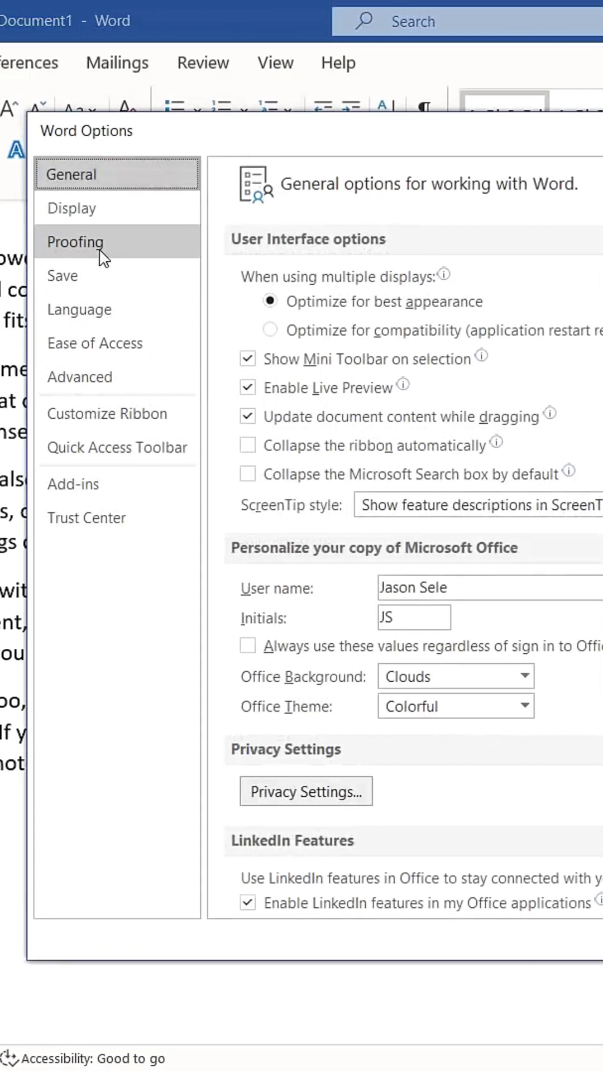
pyautogui.click(76, 241)
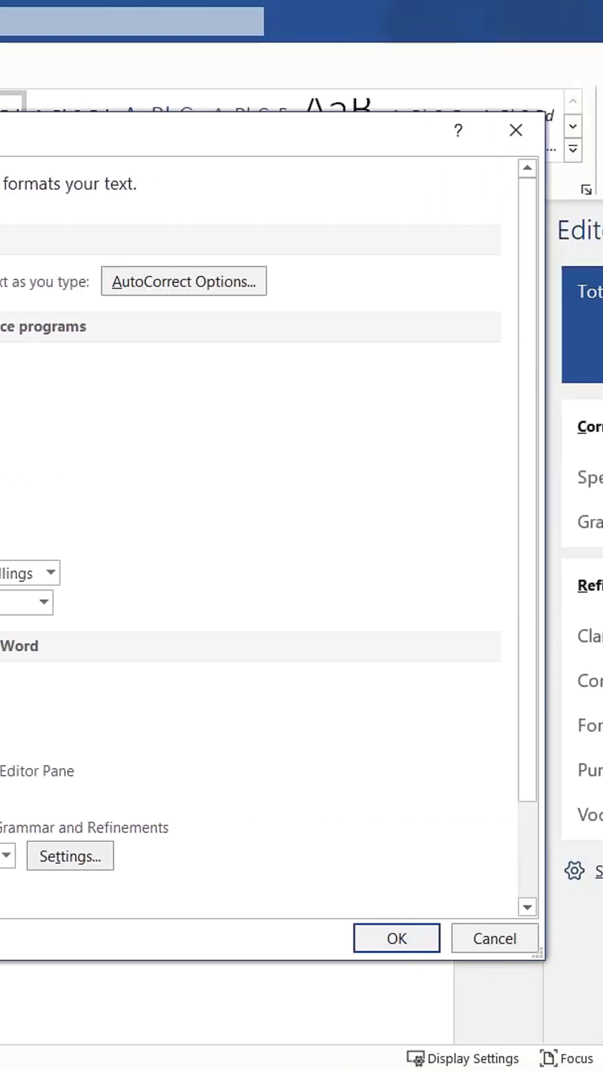
pyautogui.click(396, 937)
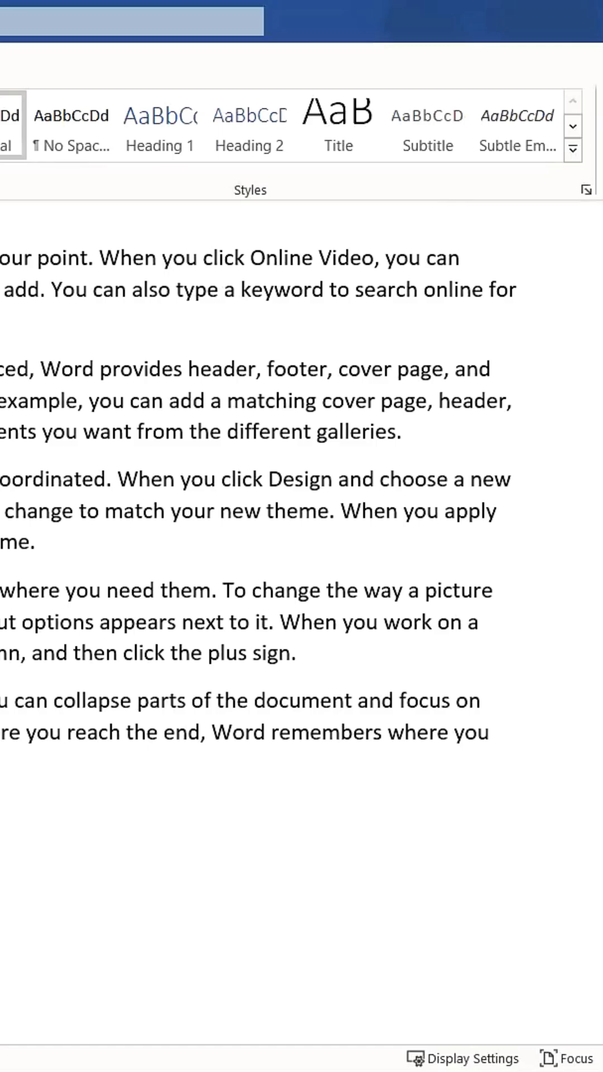
pyautogui.scroll(3)
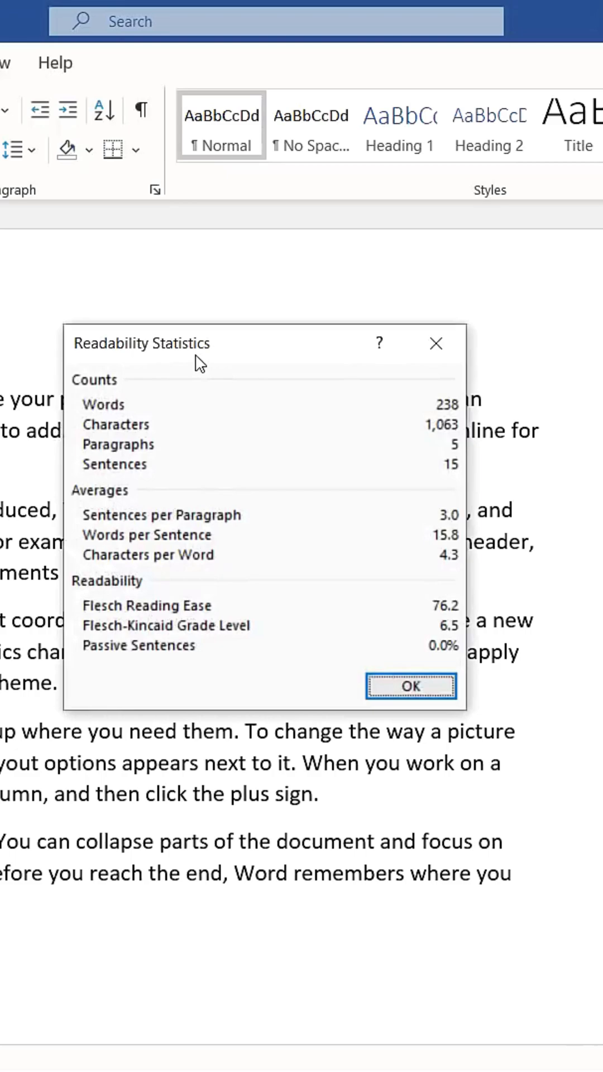
pyautogui.moveTo(411, 417)
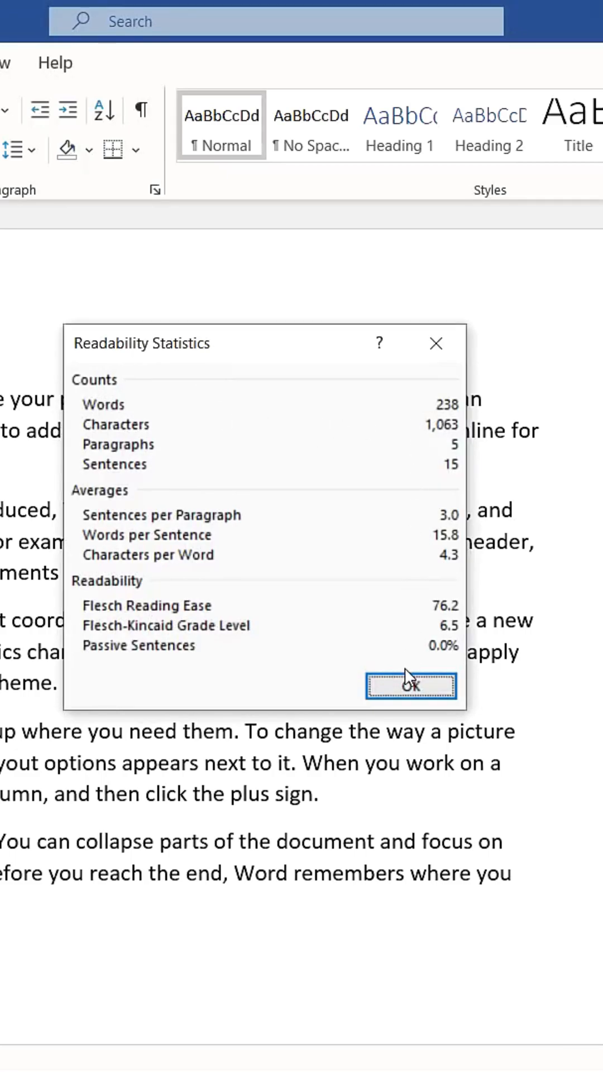
pyautogui.moveTo(451, 635)
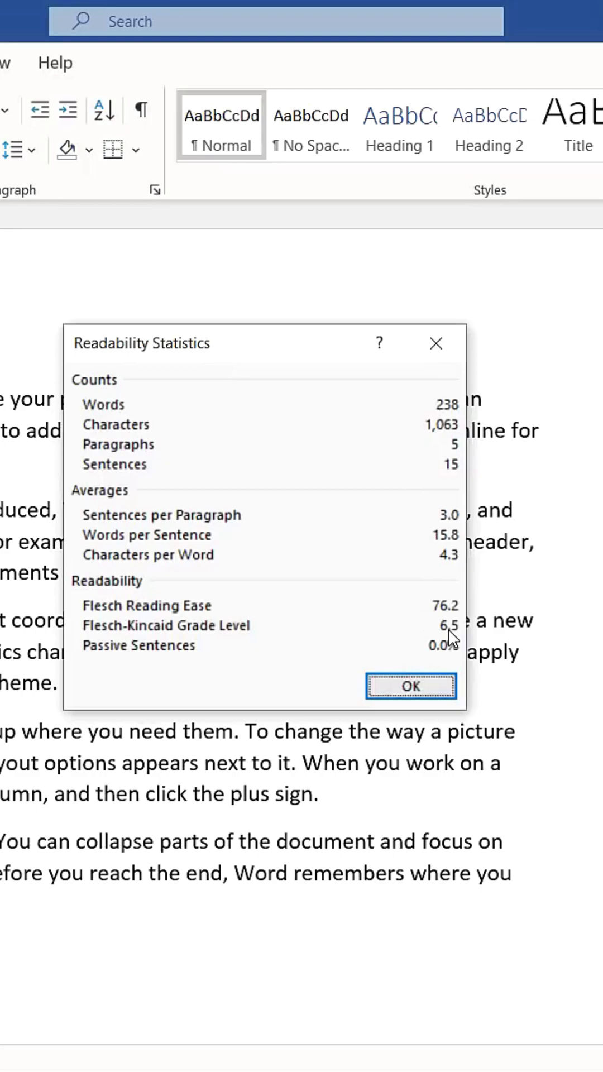
pyautogui.click(410, 685)
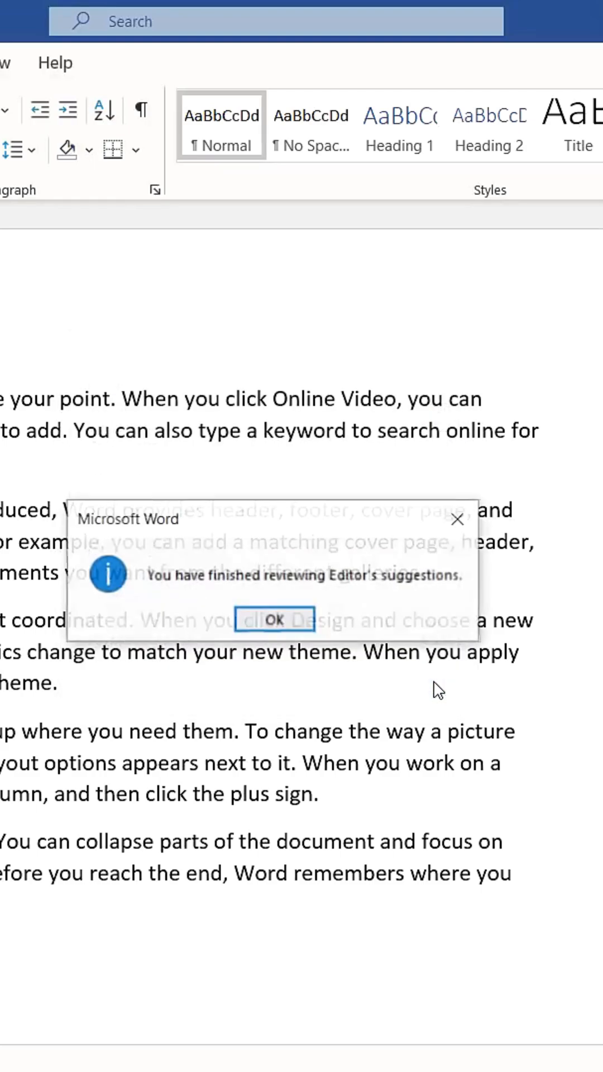
pyautogui.click(275, 619)
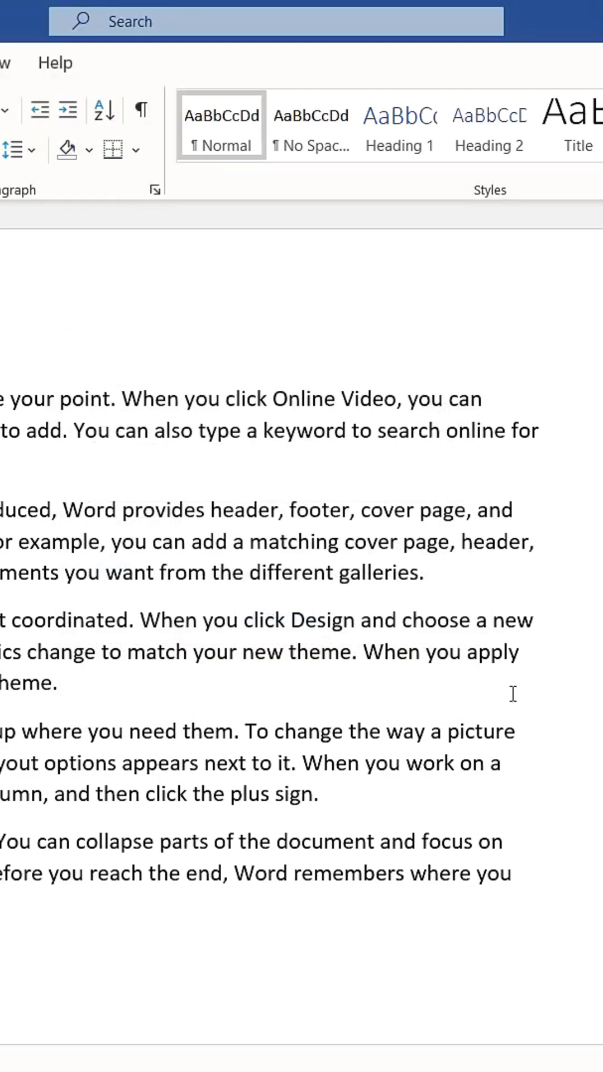